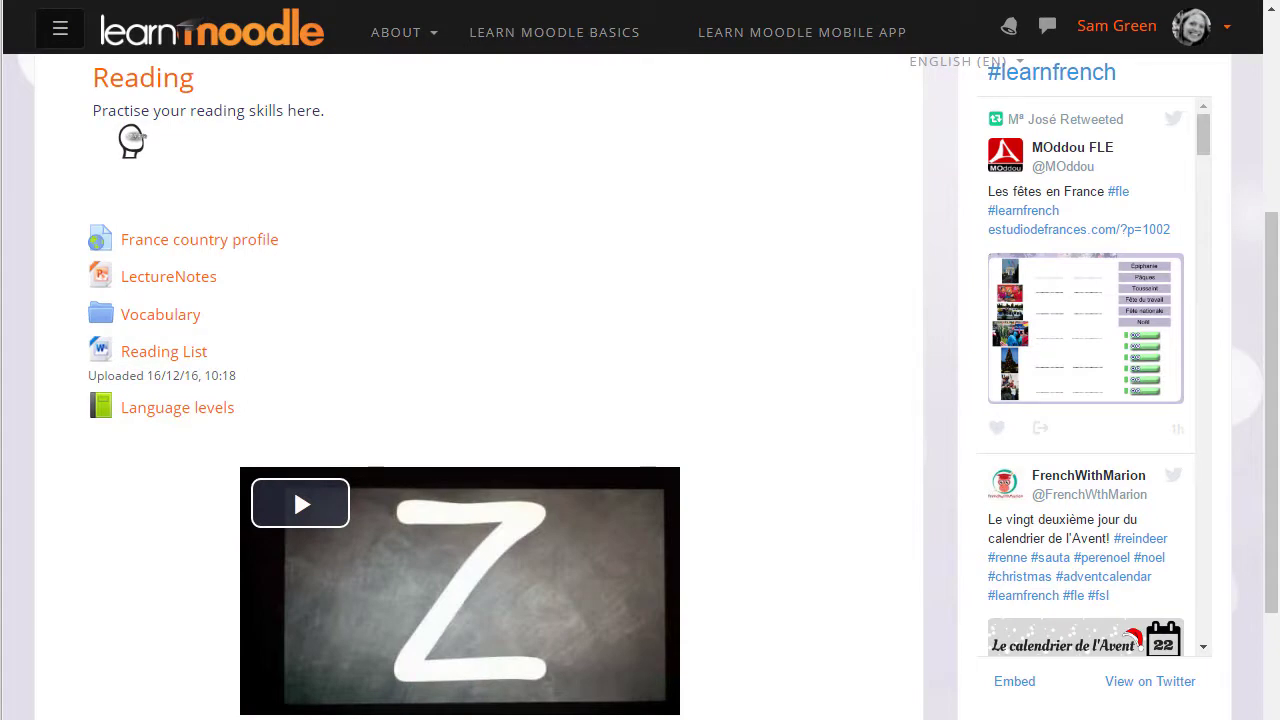
Step: Open the Filters settings page from the Basic French course's gear menu
{"action": "left_click", "coordinate": [300, 503]}
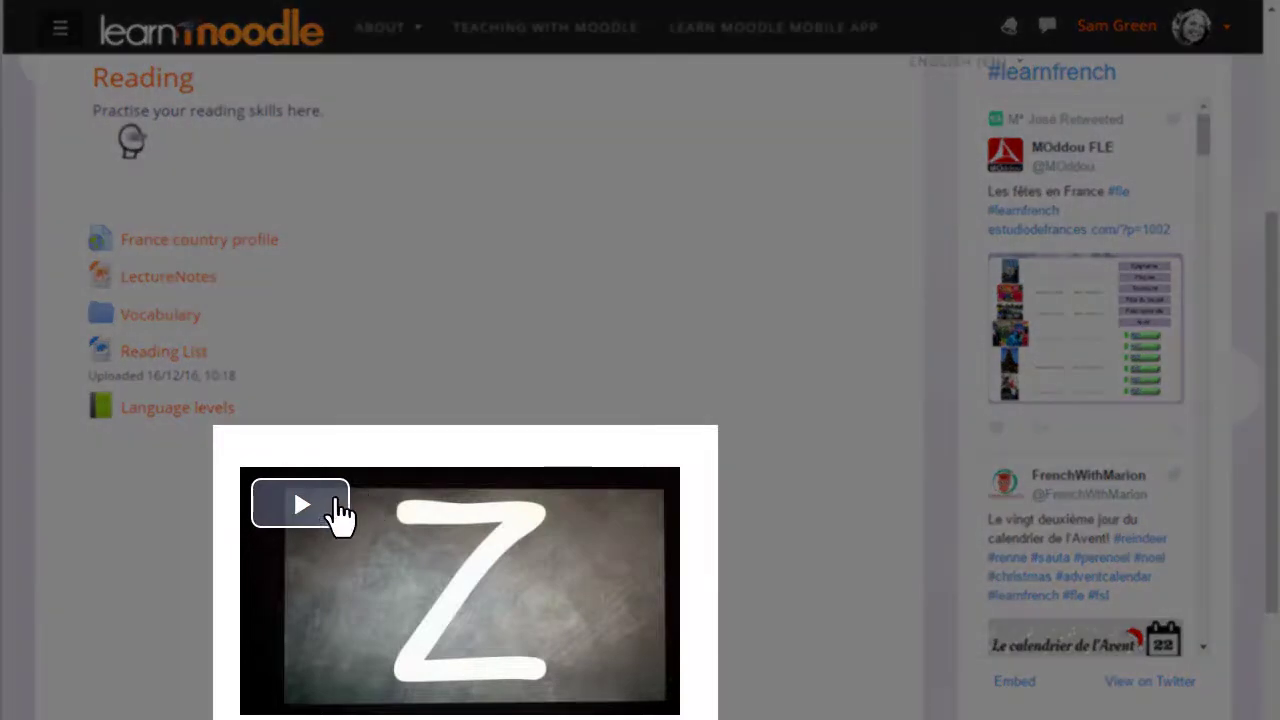
{"action": "mouse_move", "coordinate": [300, 505]}
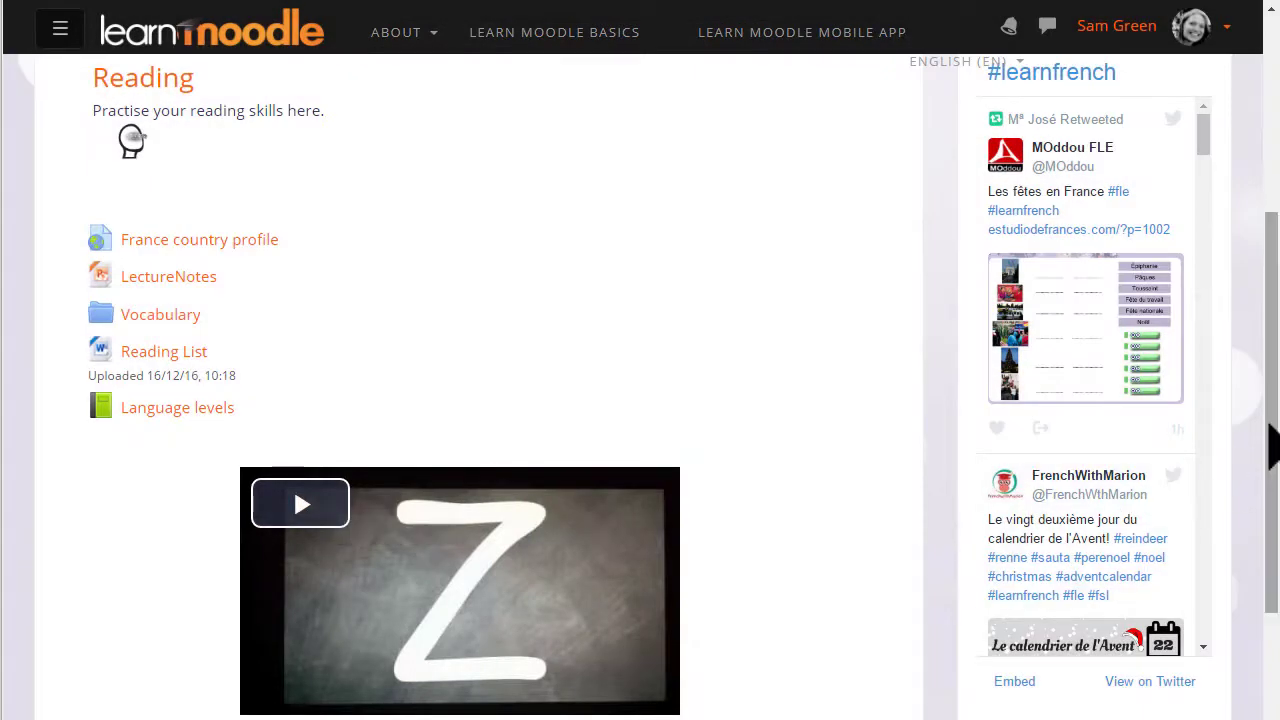
{"action": "scroll", "scroll_direction": "up", "scroll_amount": 3}
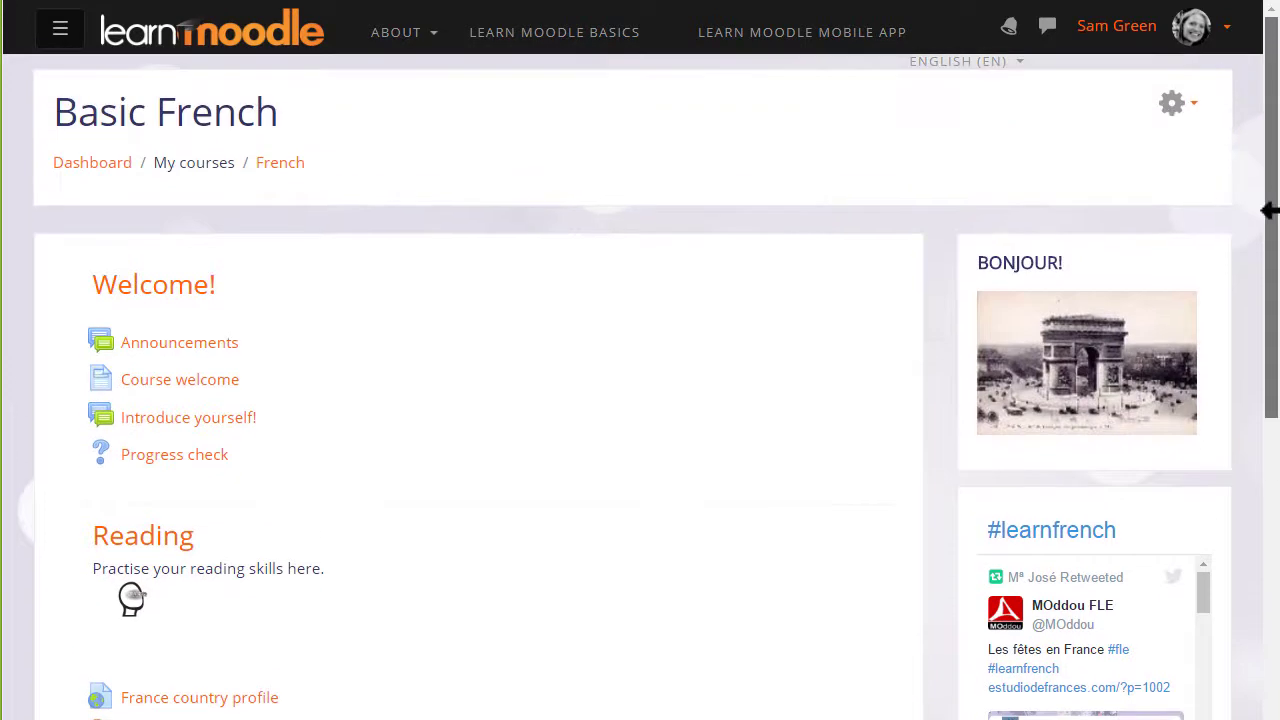
{"action": "left_click", "coordinate": [1171, 102]}
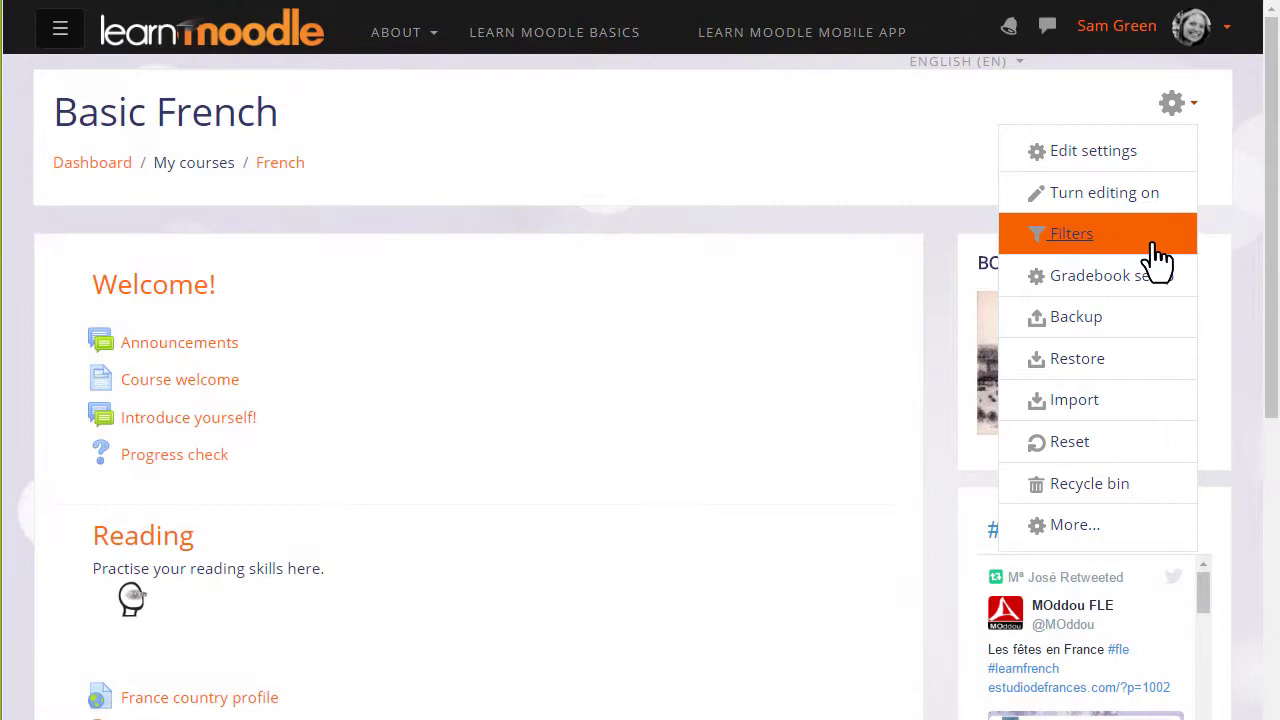
{"action": "left_click", "coordinate": [1071, 233]}
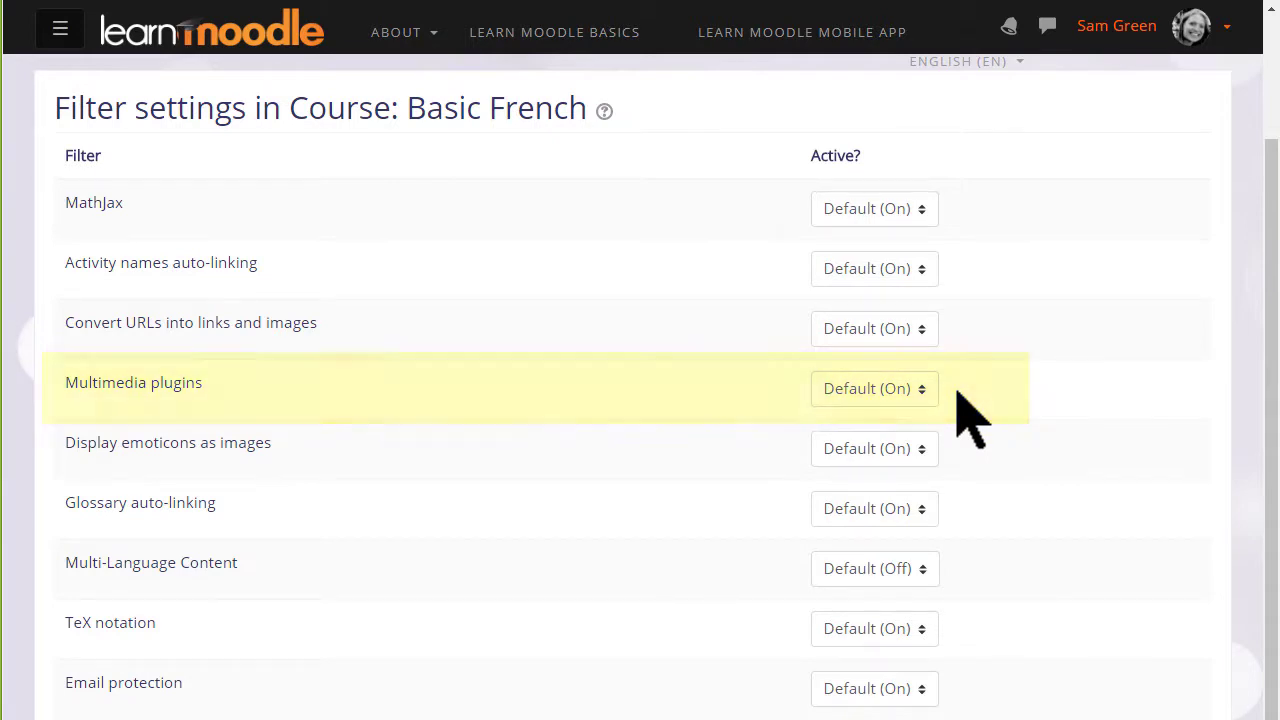
{"action": "mouse_move", "coordinate": [990, 290]}
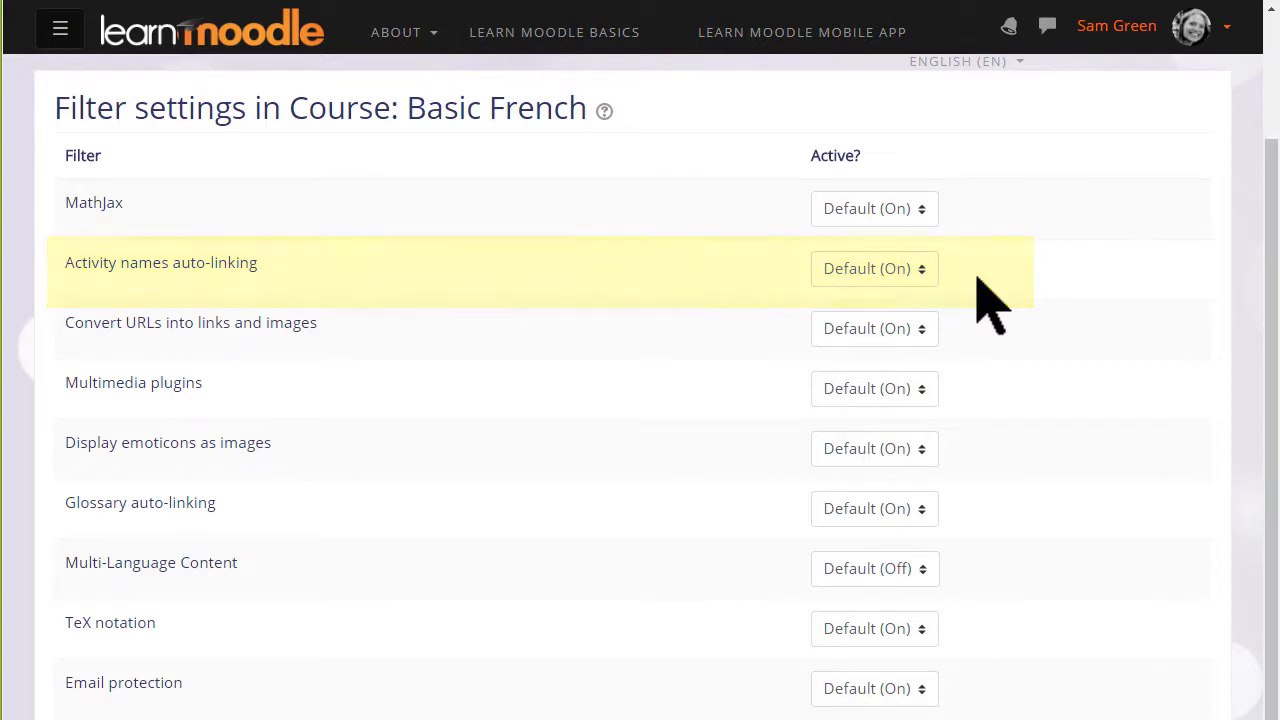
{"action": "mouse_move", "coordinate": [1015, 475]}
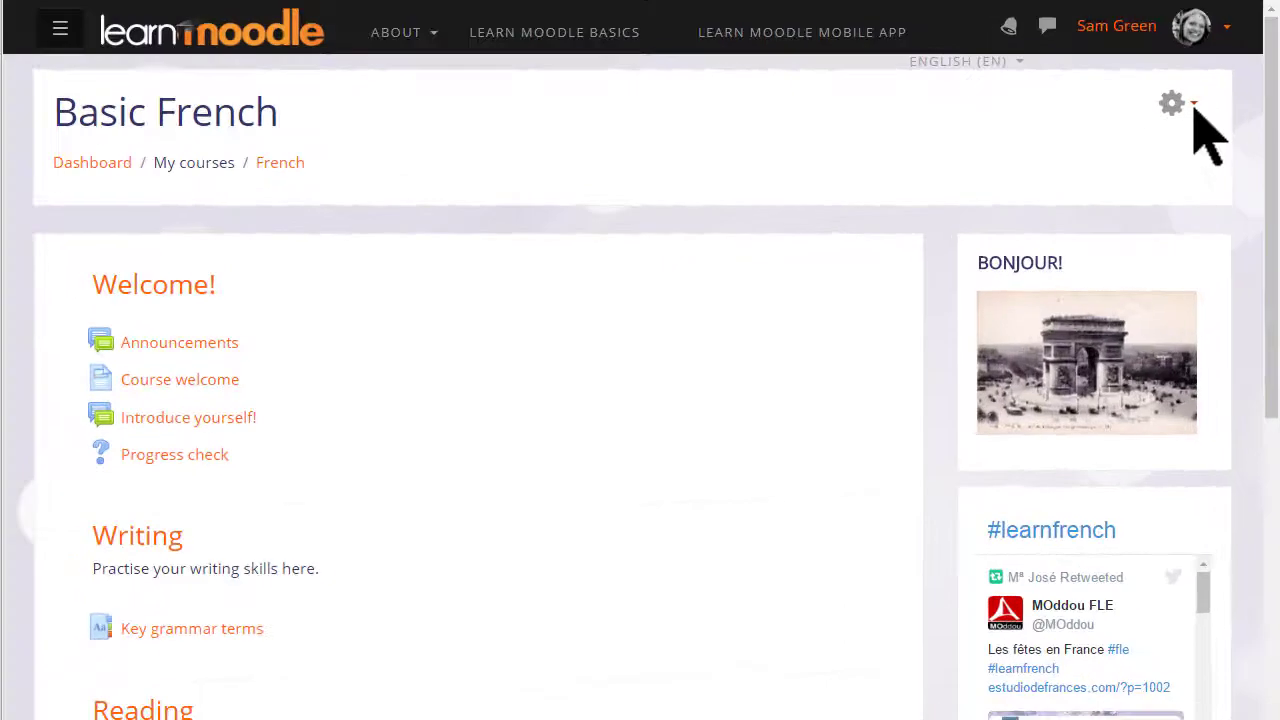
{"action": "mouse_move", "coordinate": [1185, 120]}
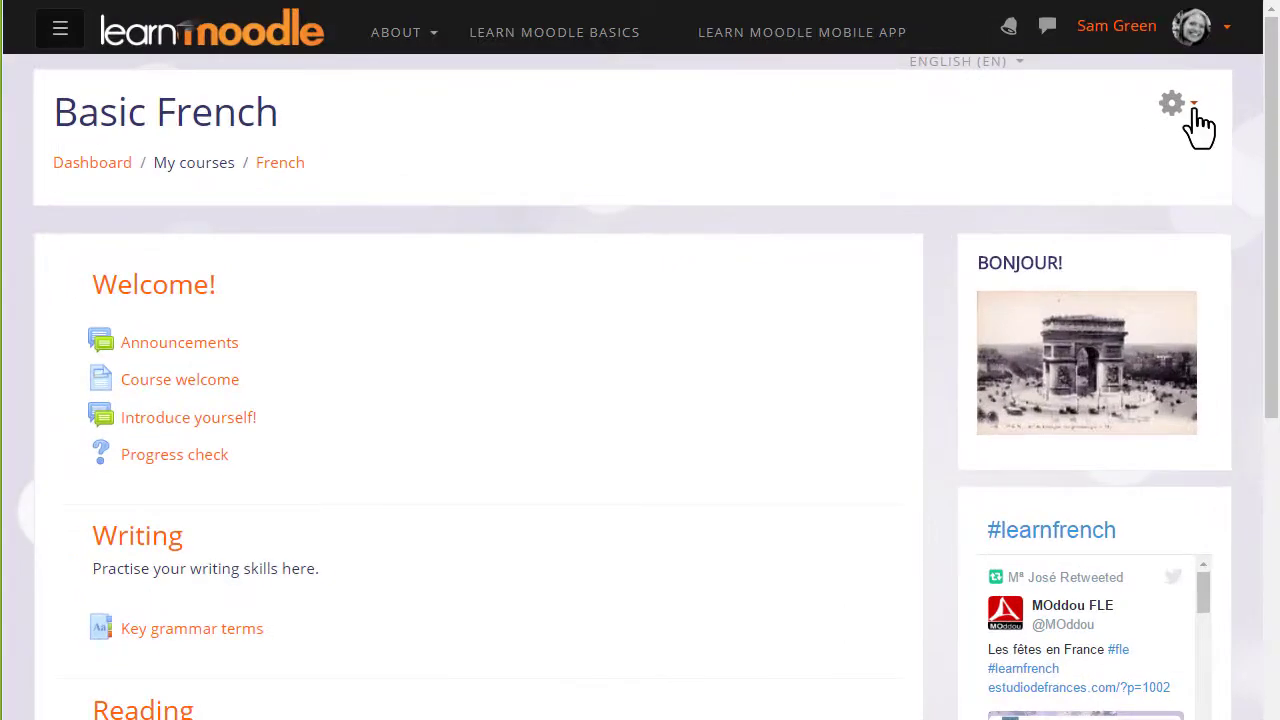
Step: Turn editing on for the Basic French course via the gear menu
{"action": "left_click", "coordinate": [1171, 103]}
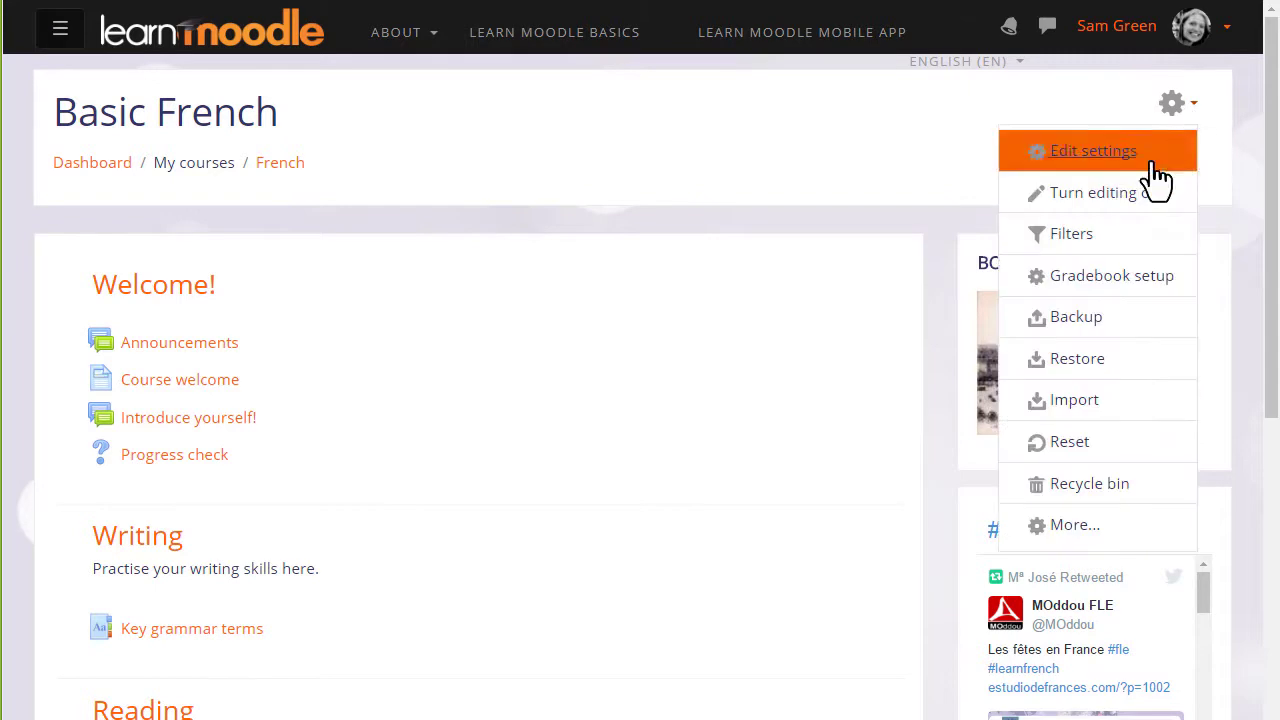
{"action": "mouse_move", "coordinate": [1104, 192]}
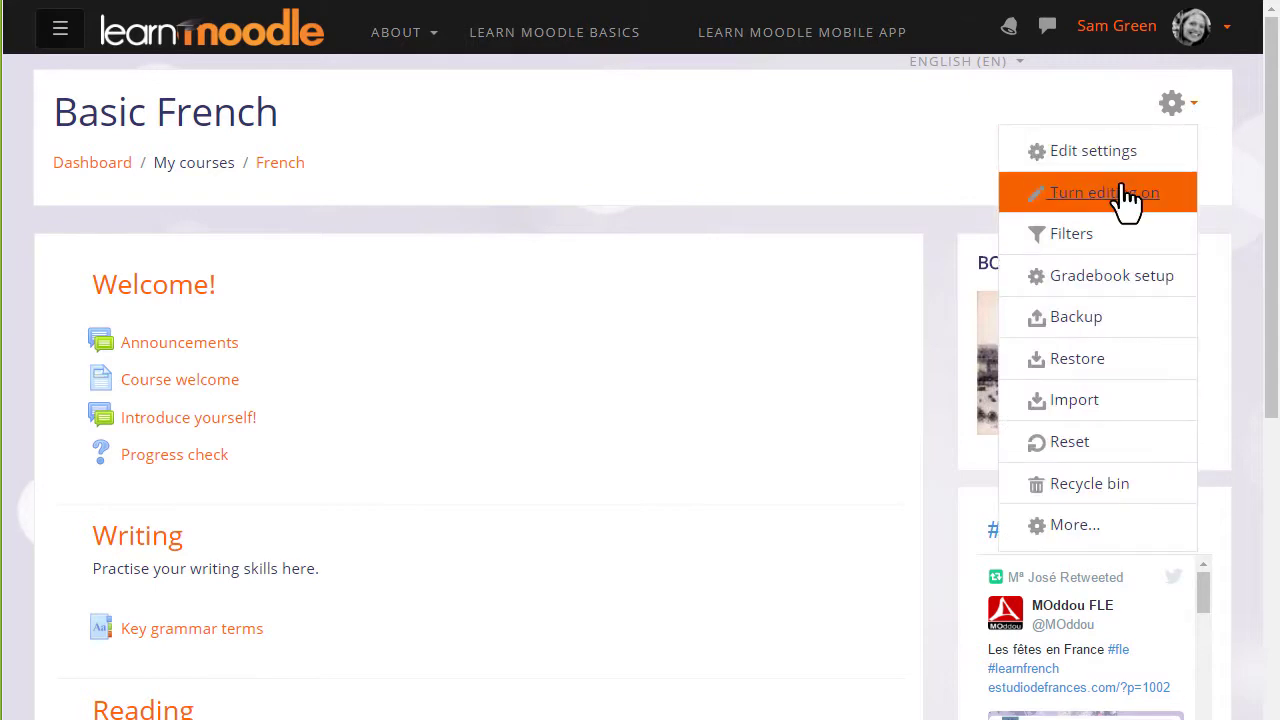
{"action": "left_click", "coordinate": [1103, 192]}
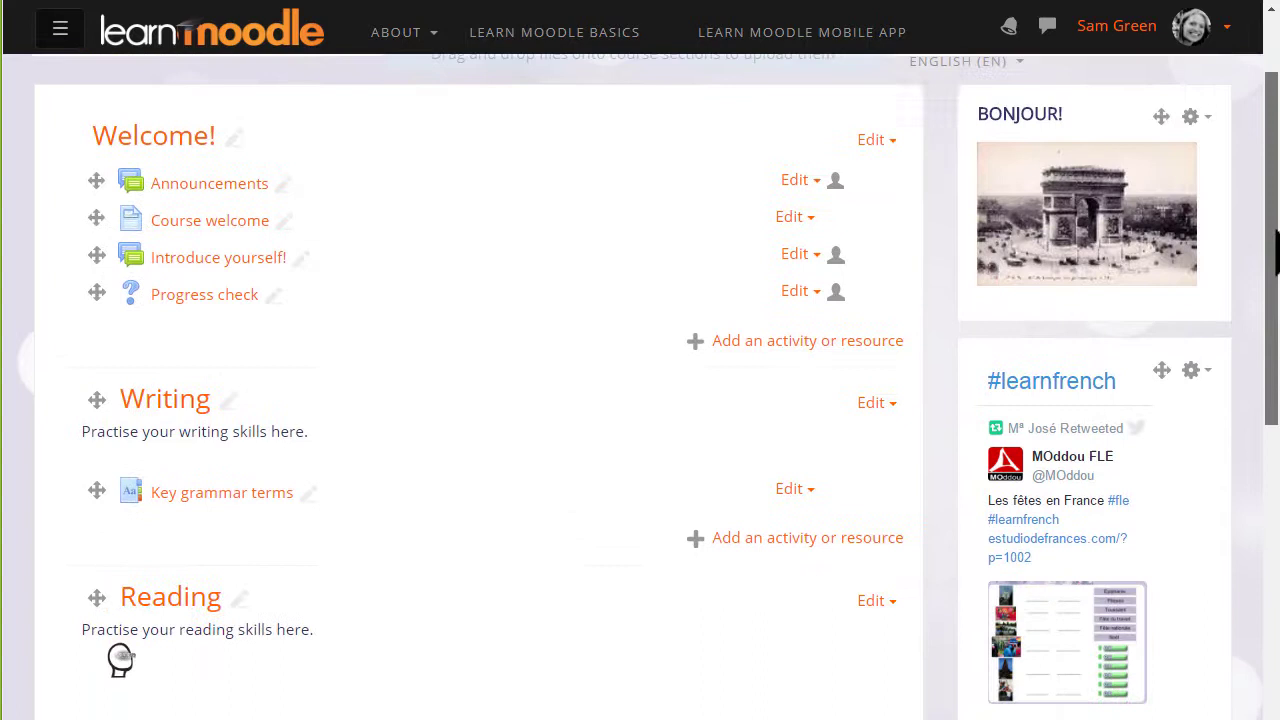
{"action": "scroll", "scroll_direction": "up", "scroll_amount": 3}
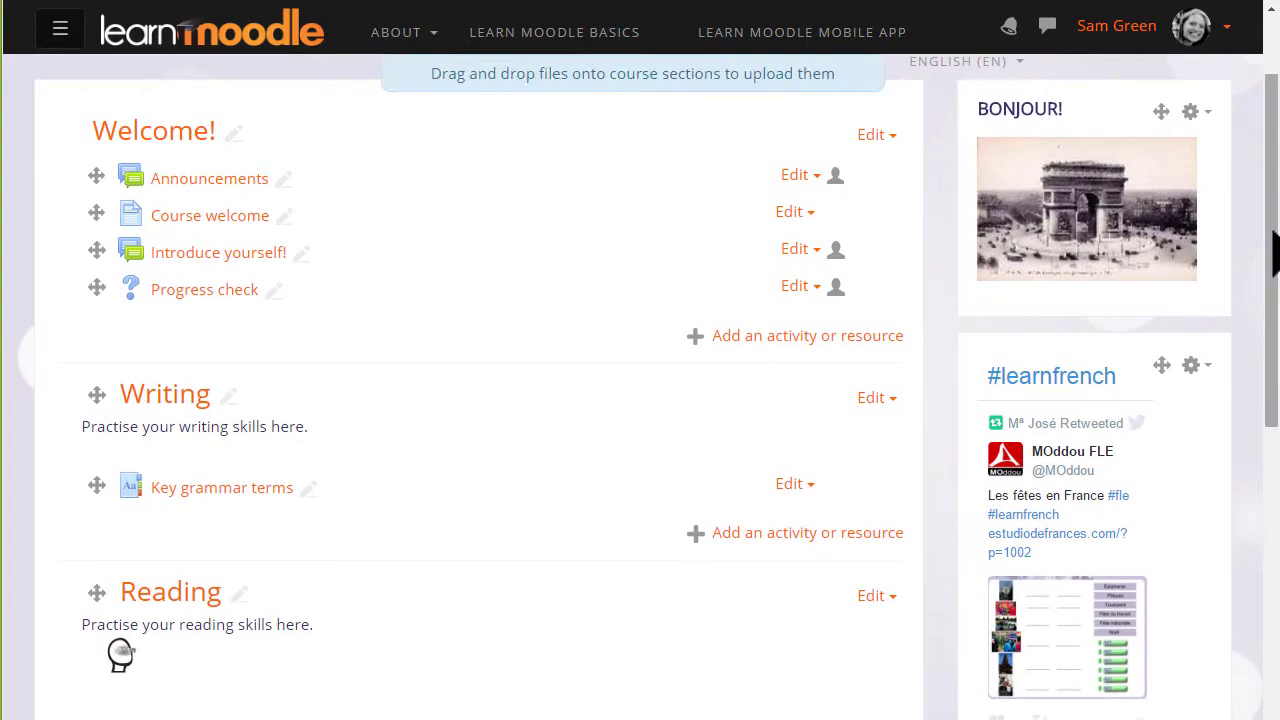
{"action": "mouse_move", "coordinate": [870, 398]}
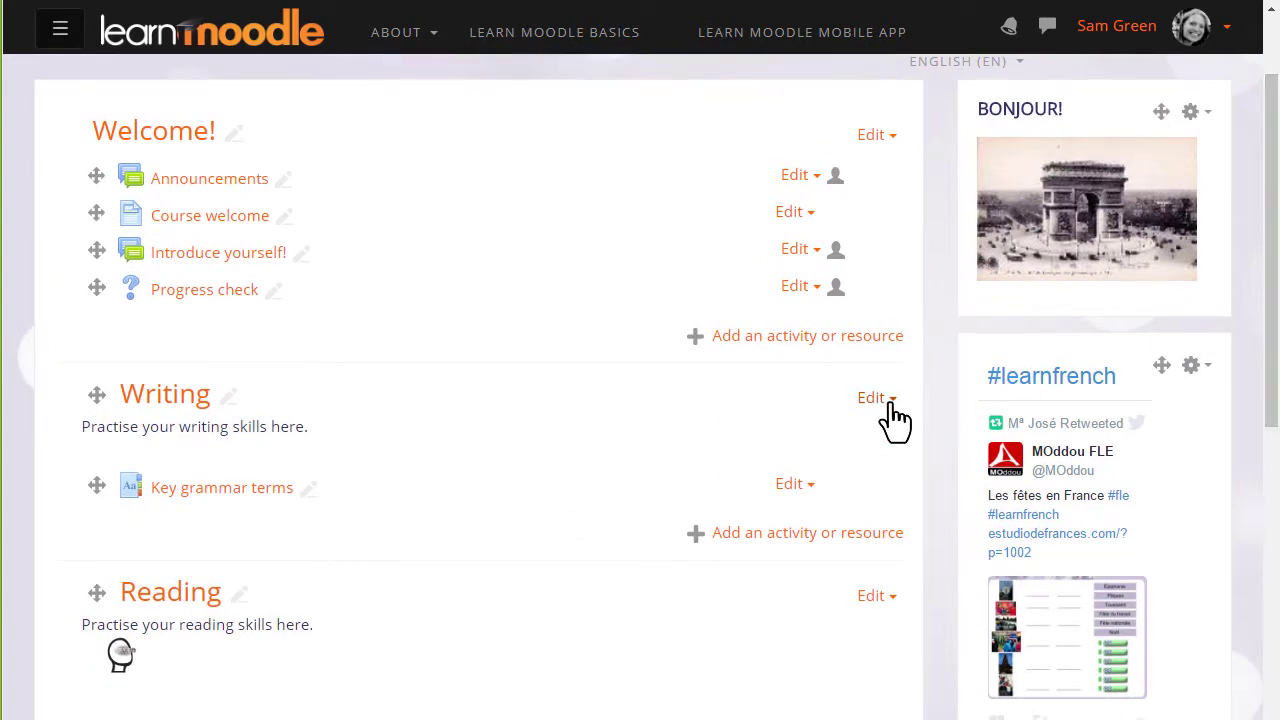
Step: Add a sentence about learning adjectives and verbs, ending with :), to the Writing summary
{"action": "left_click", "coordinate": [870, 397]}
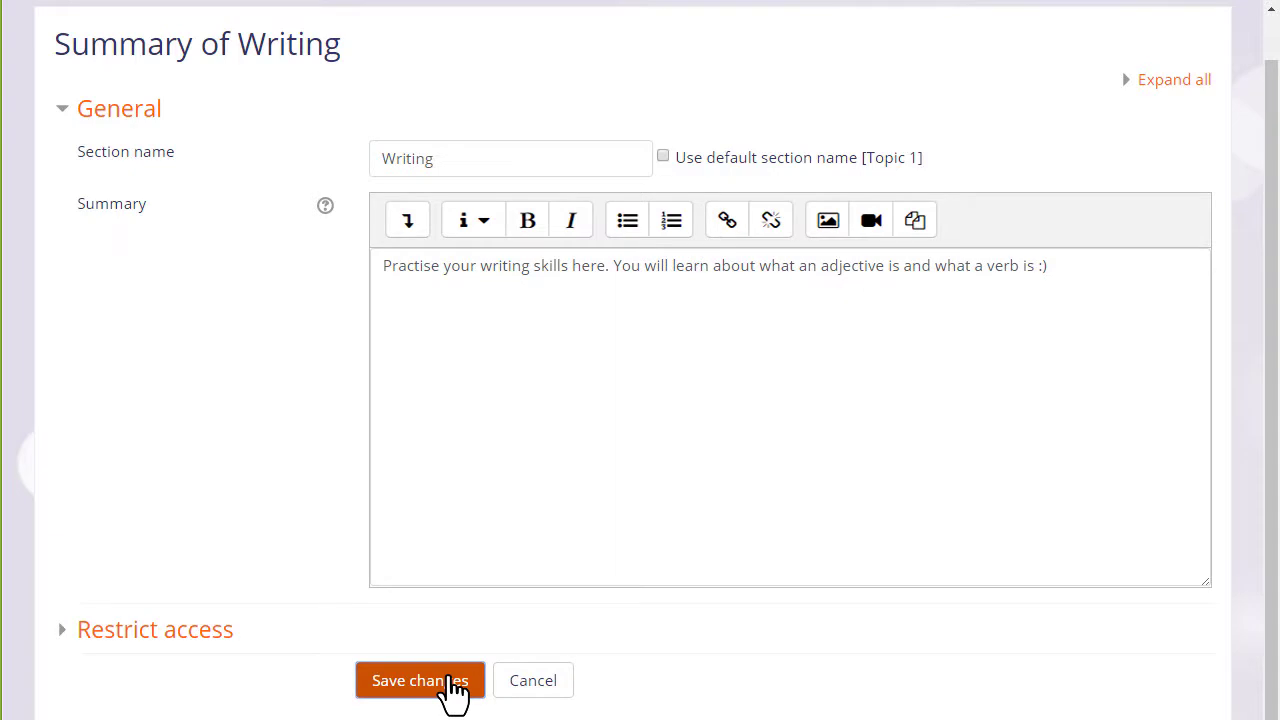
{"action": "left_click", "coordinate": [420, 680]}
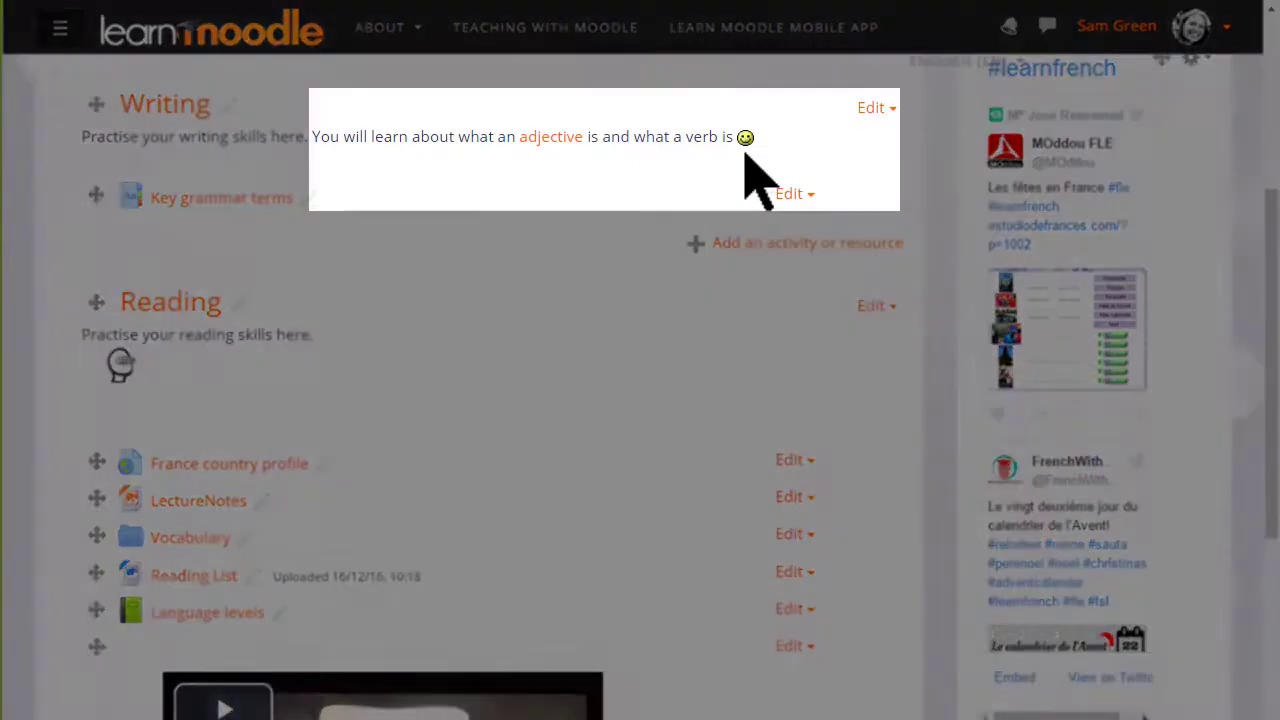
{"action": "mouse_move", "coordinate": [580, 175]}
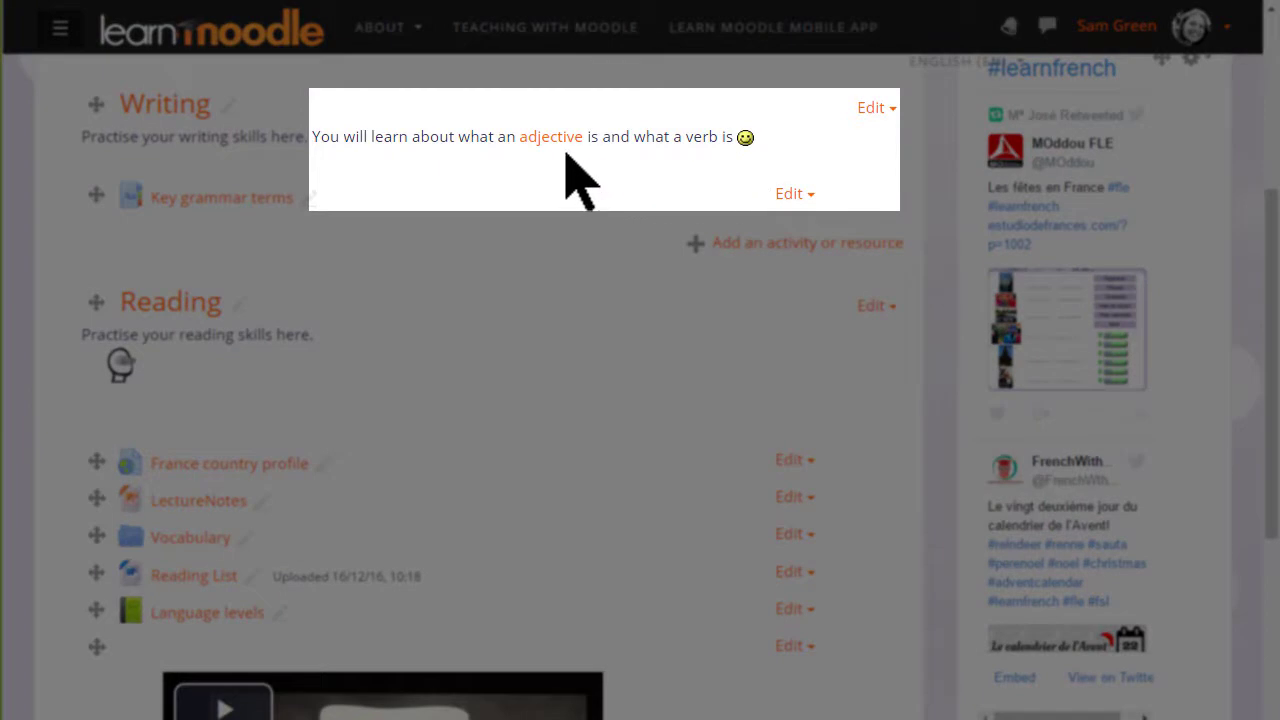
Step: Open the glossary popup for the auto-linked word 'adjective' in the Writing summary
{"action": "left_click", "coordinate": [551, 136]}
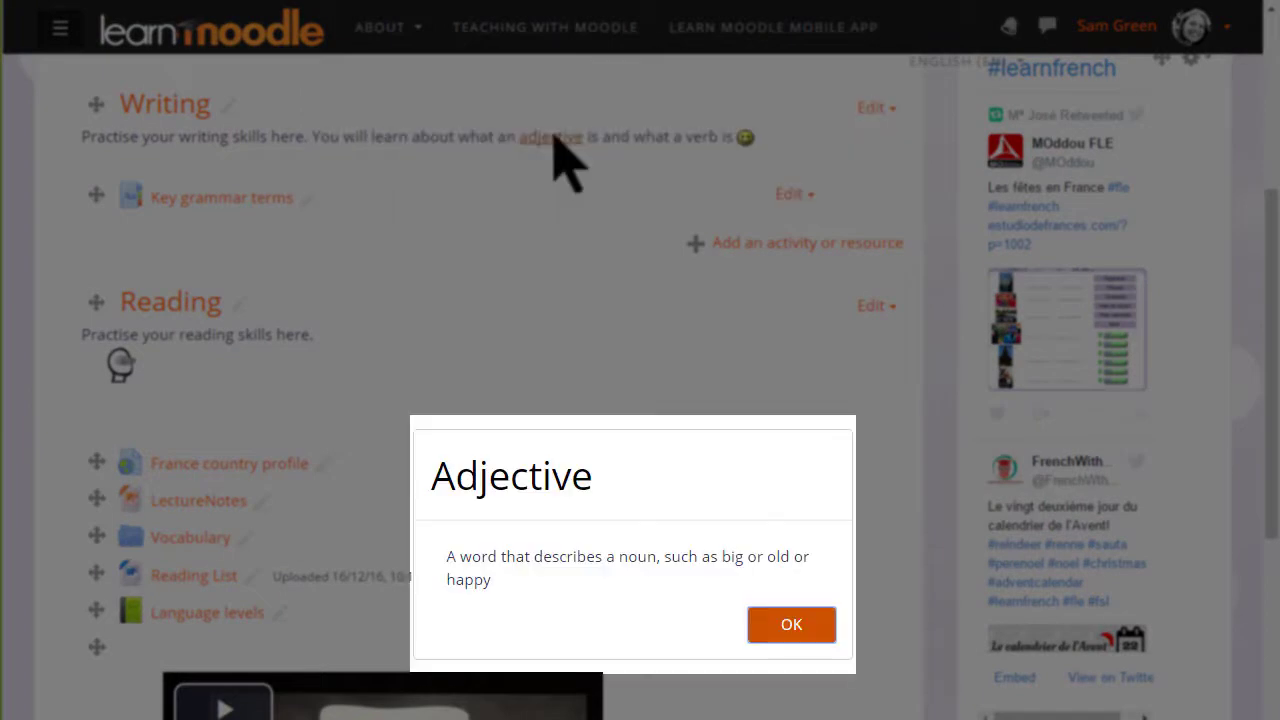
{"action": "mouse_move", "coordinate": [791, 624]}
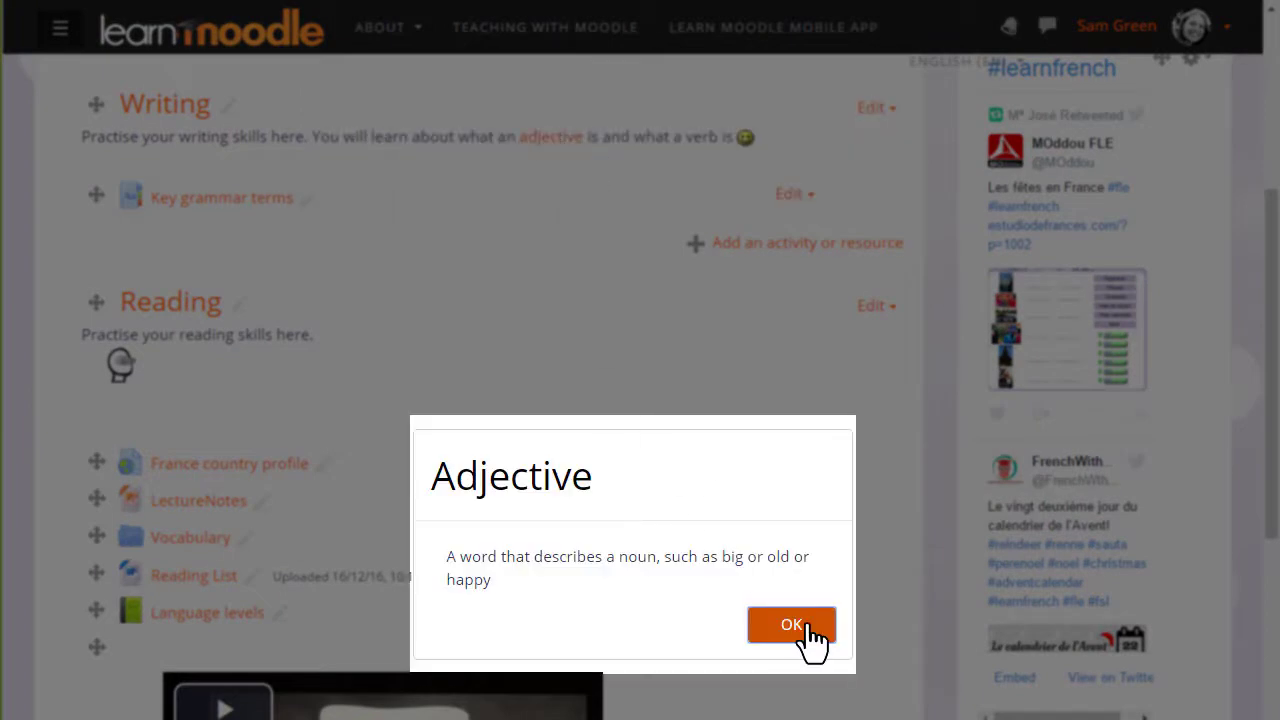